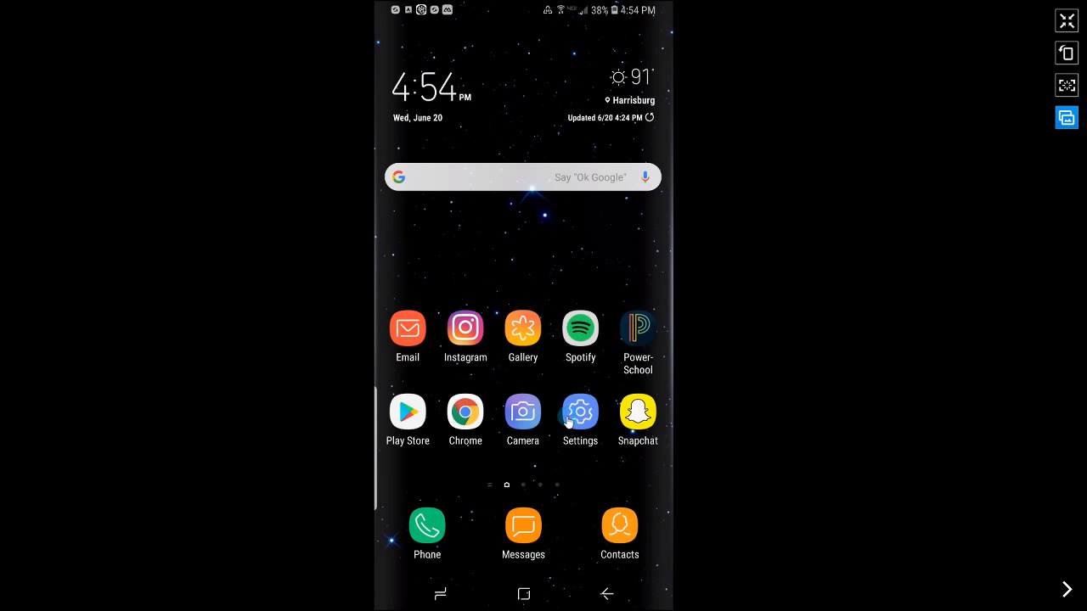
# Step: Open the Settings app from the home screen and go to Connections
pyautogui.click(581, 413)
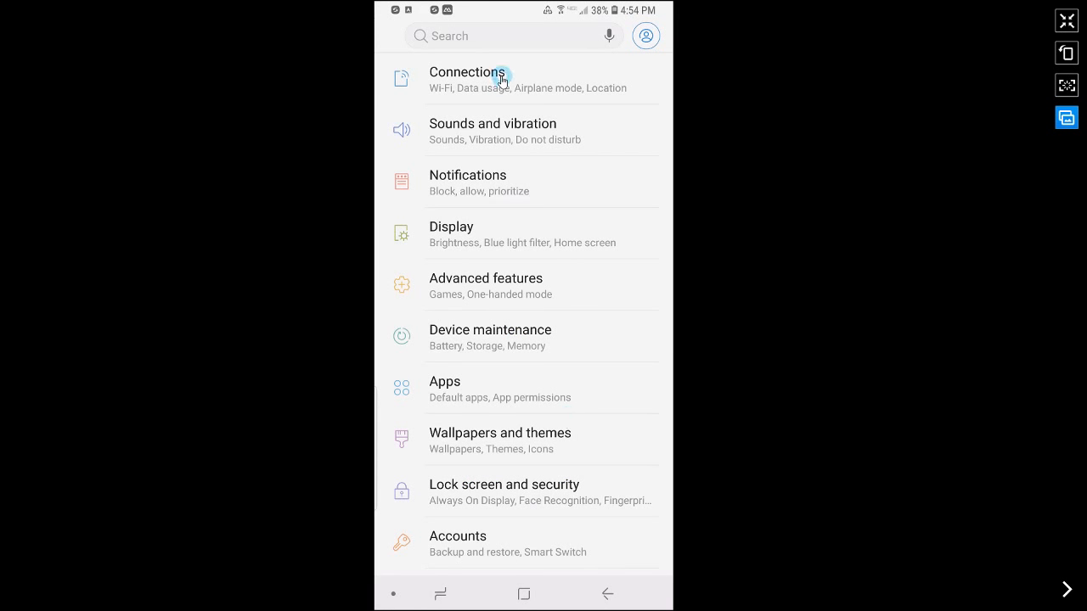
pyautogui.click(473, 80)
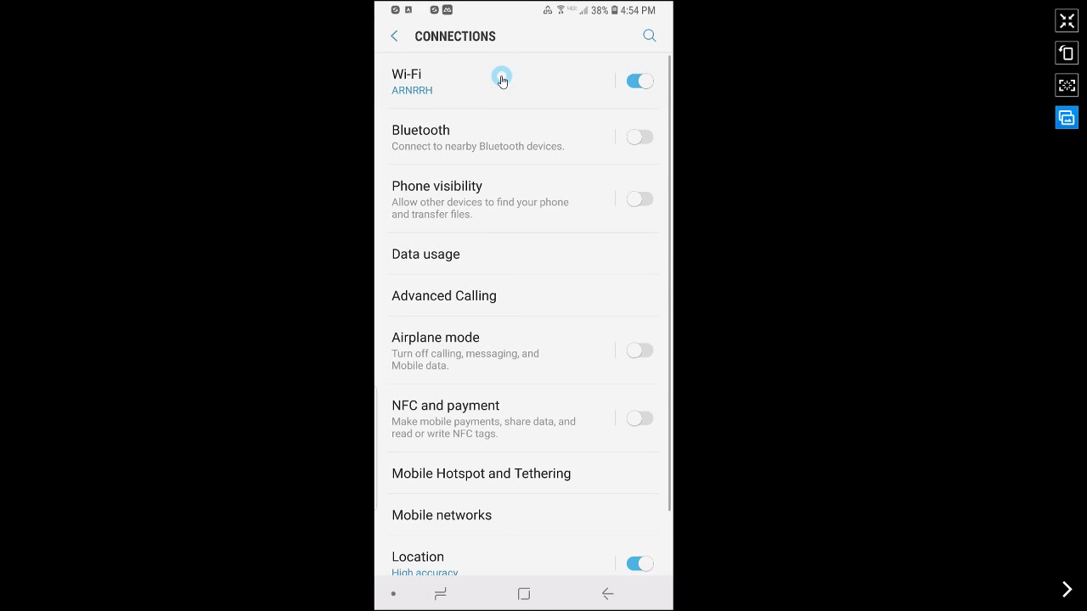
# Step: Open the Wi-Fi network list and its three-dot menu to reach Advanced
pyautogui.click(406, 81)
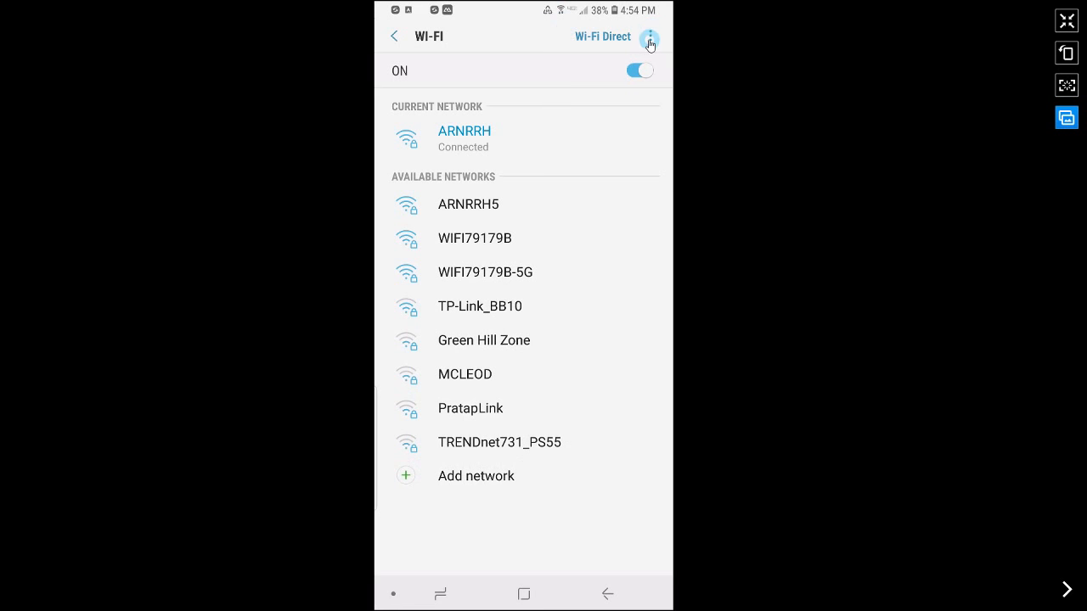
pyautogui.click(649, 37)
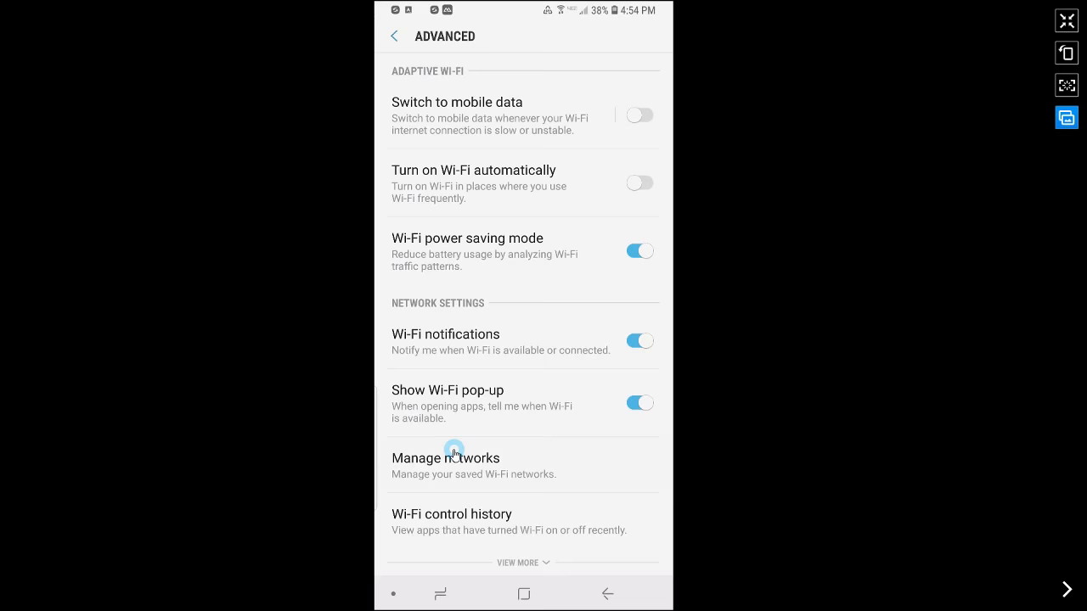
# Step: Open Manage networks to list the saved Wi-Fi networks
pyautogui.click(445, 459)
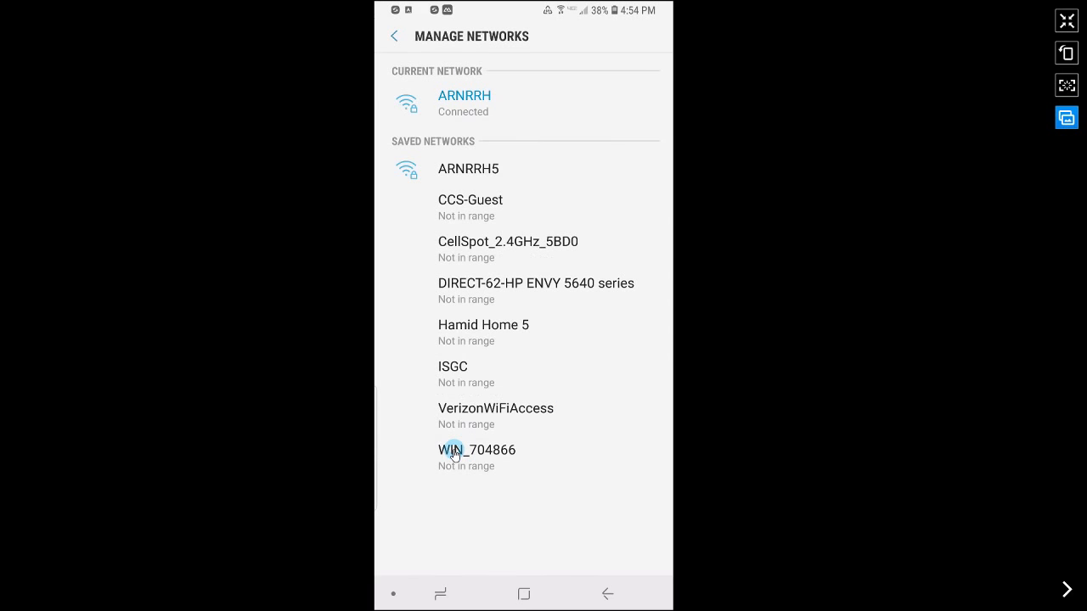
pyautogui.moveTo(509, 168)
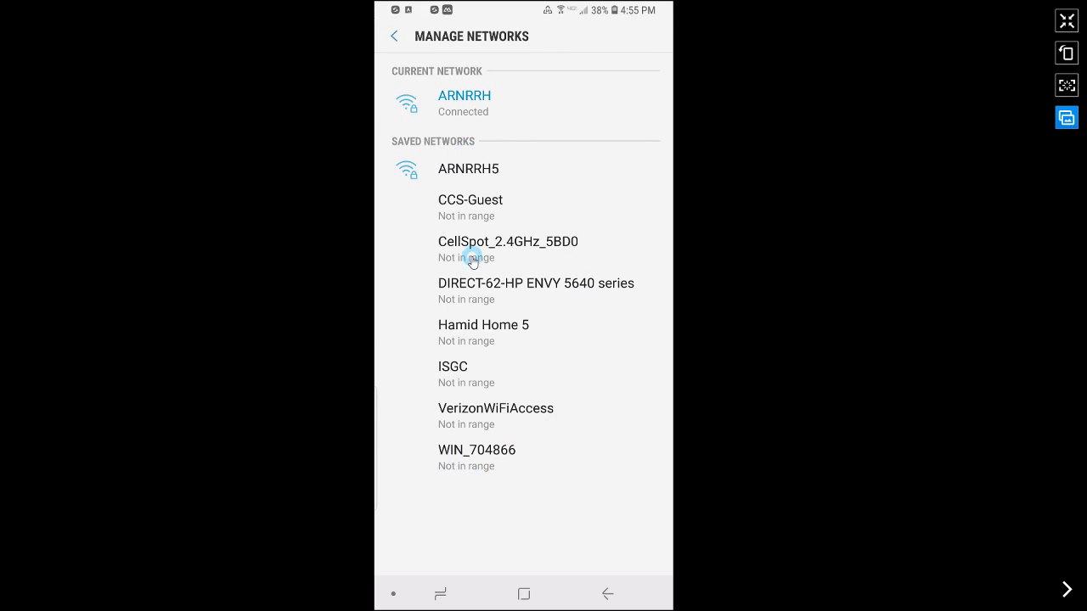
# Step: Enable Auto reconnect for the CellSpot_2.4GHz_5BD0 network
pyautogui.click(507, 241)
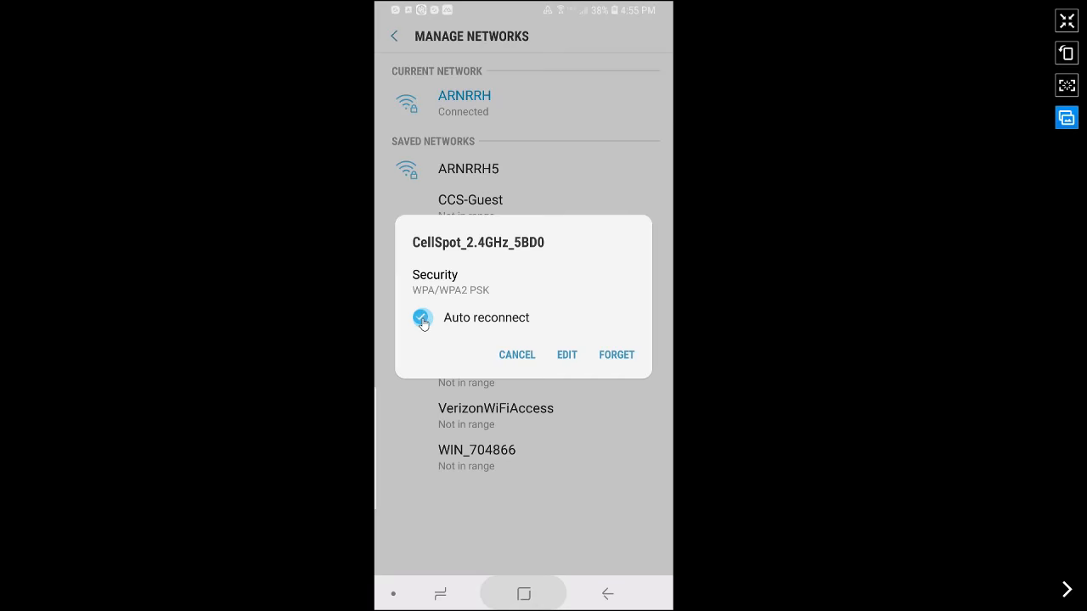
pyautogui.click(523, 593)
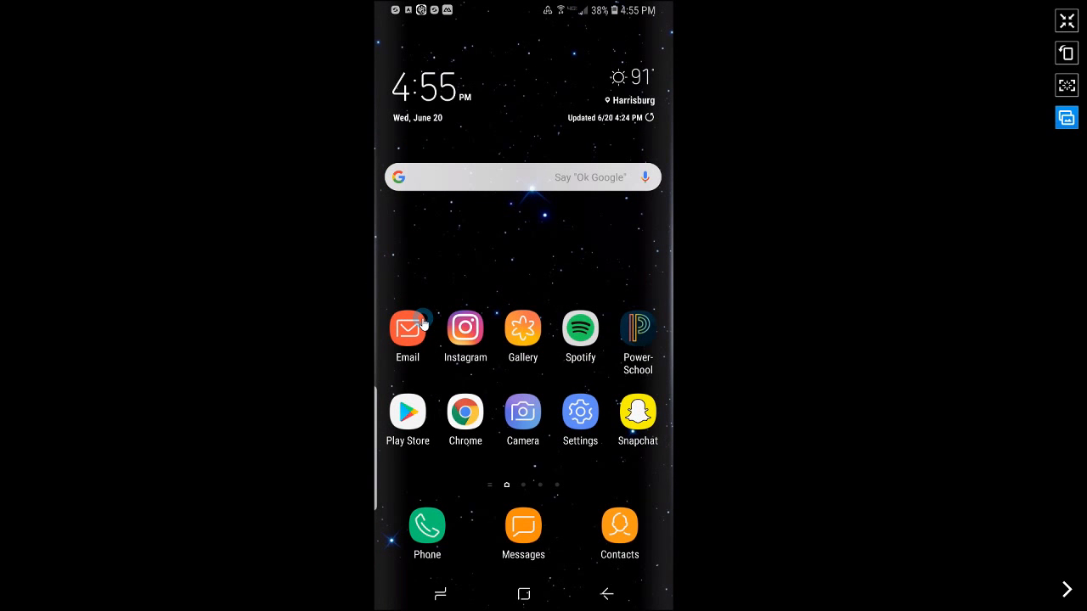